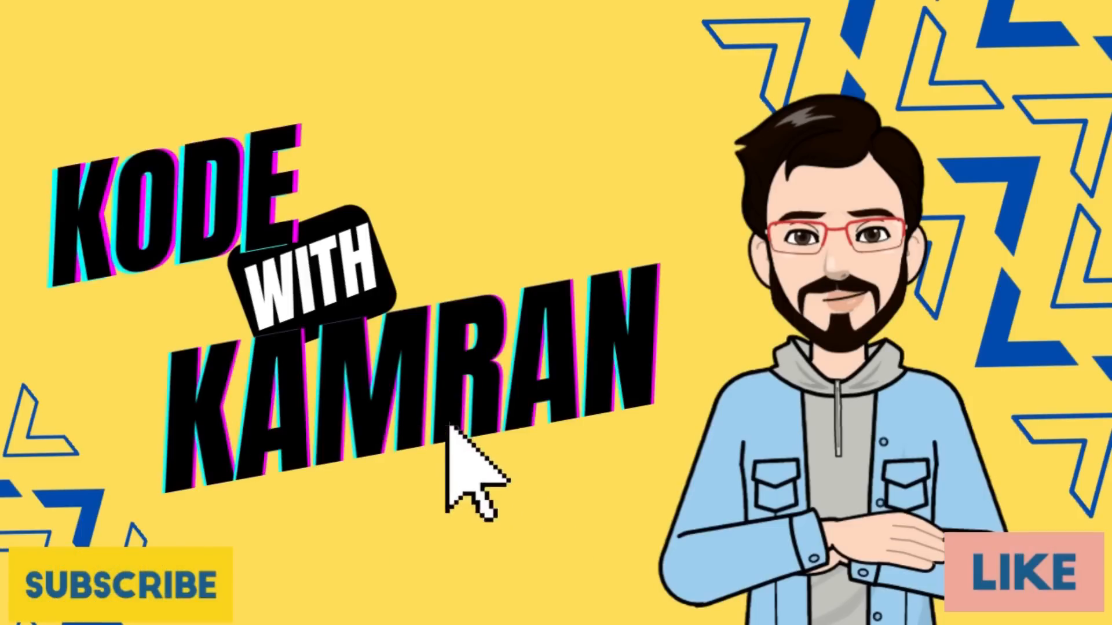
mouse_move(515, 505)
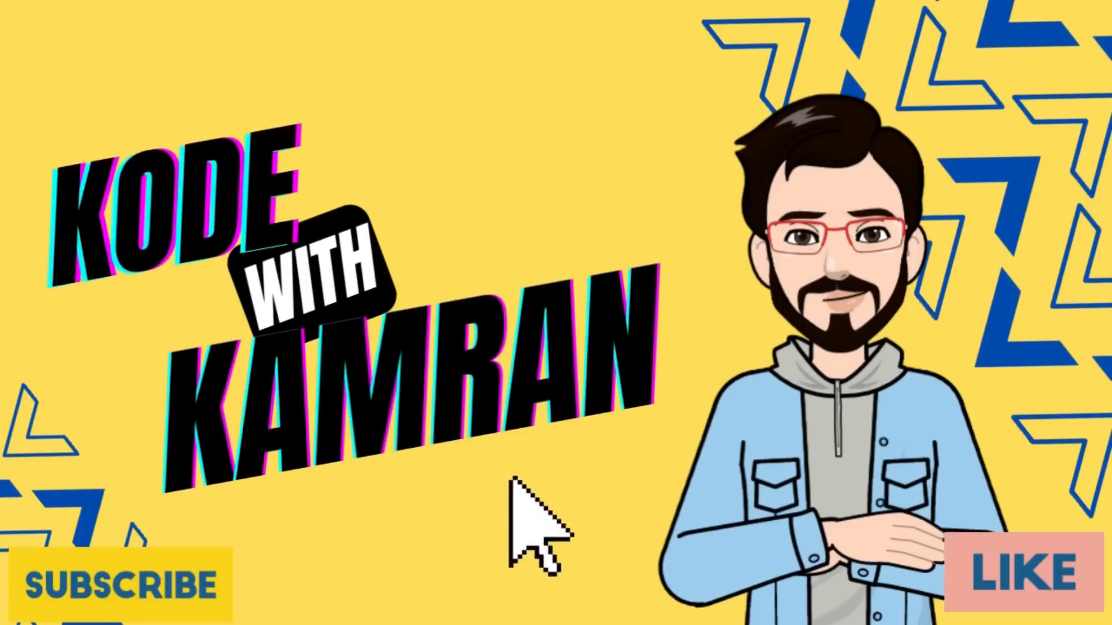